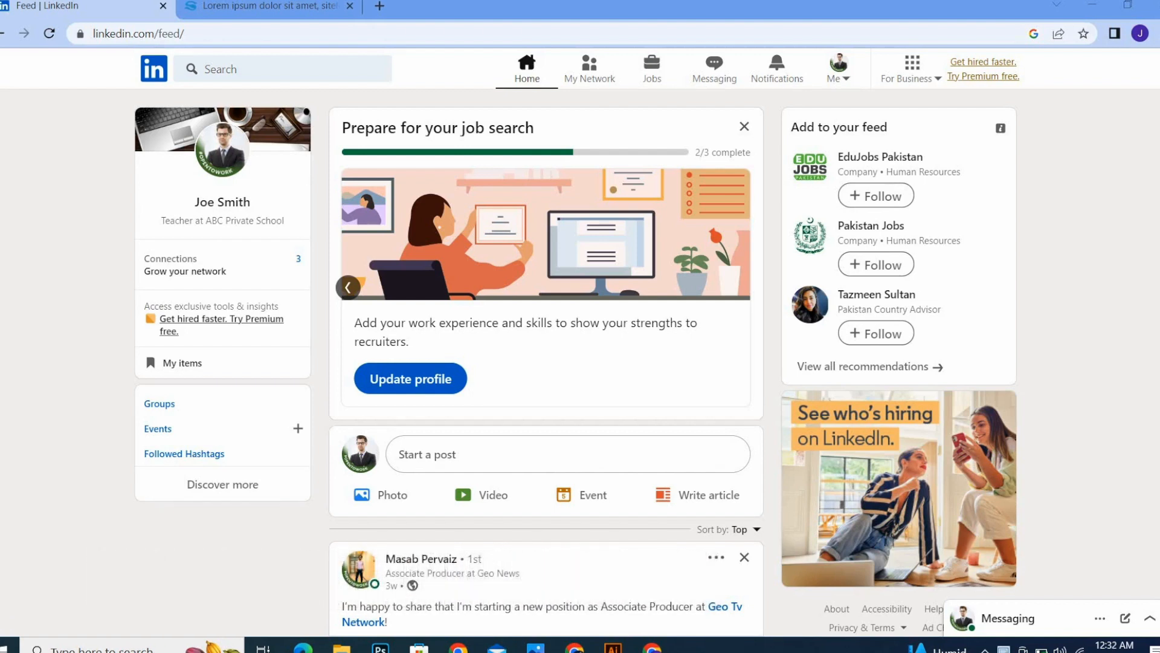
mouse_move(6, 624)
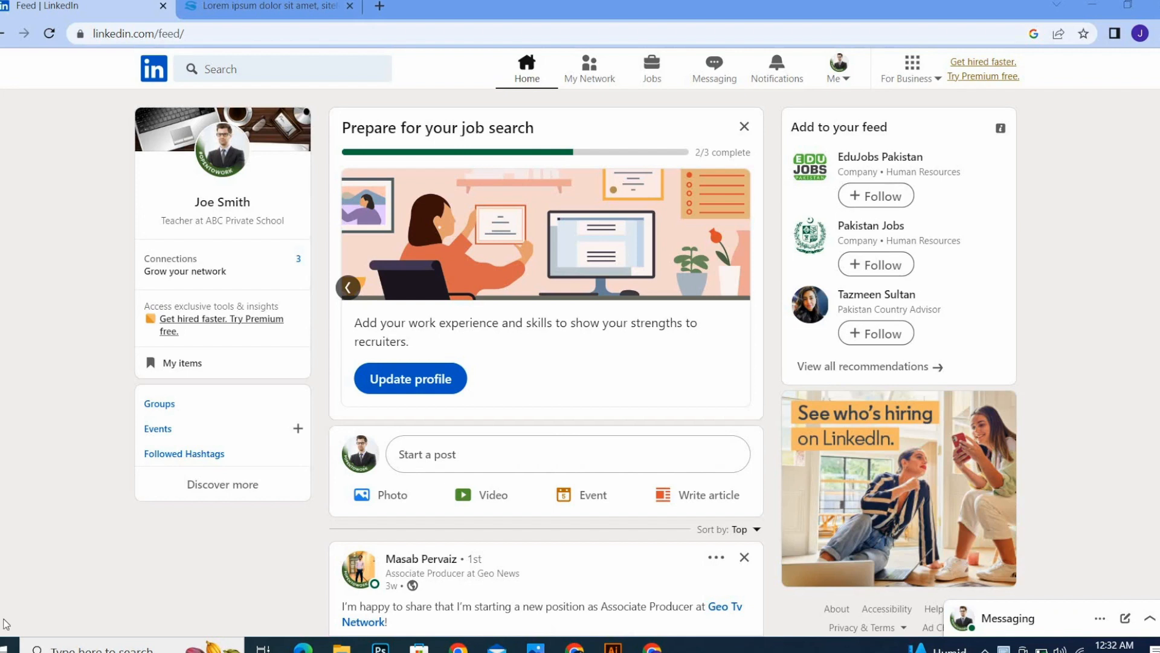
mouse_move(420, 562)
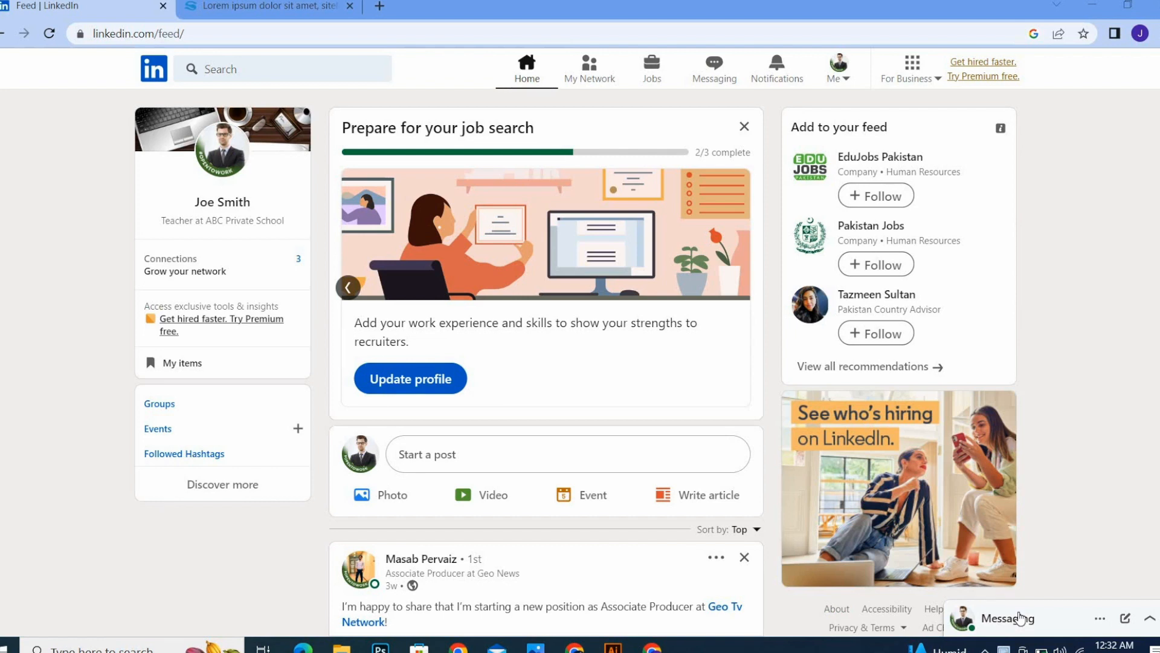
mouse_move(718, 454)
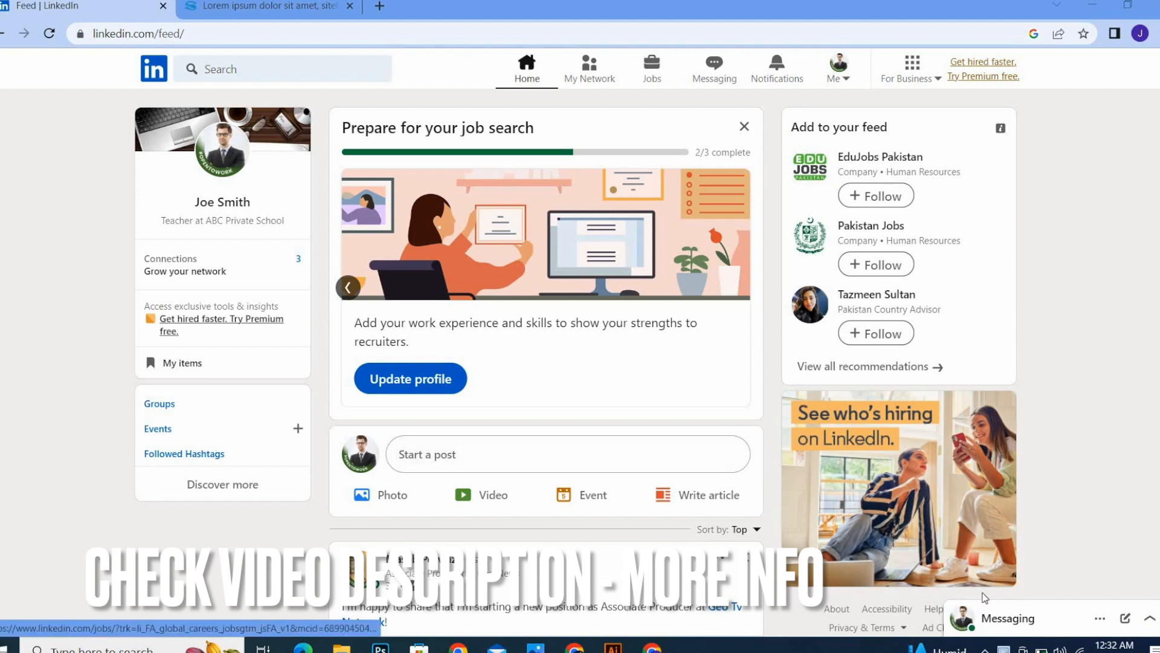
left_click(1007, 618)
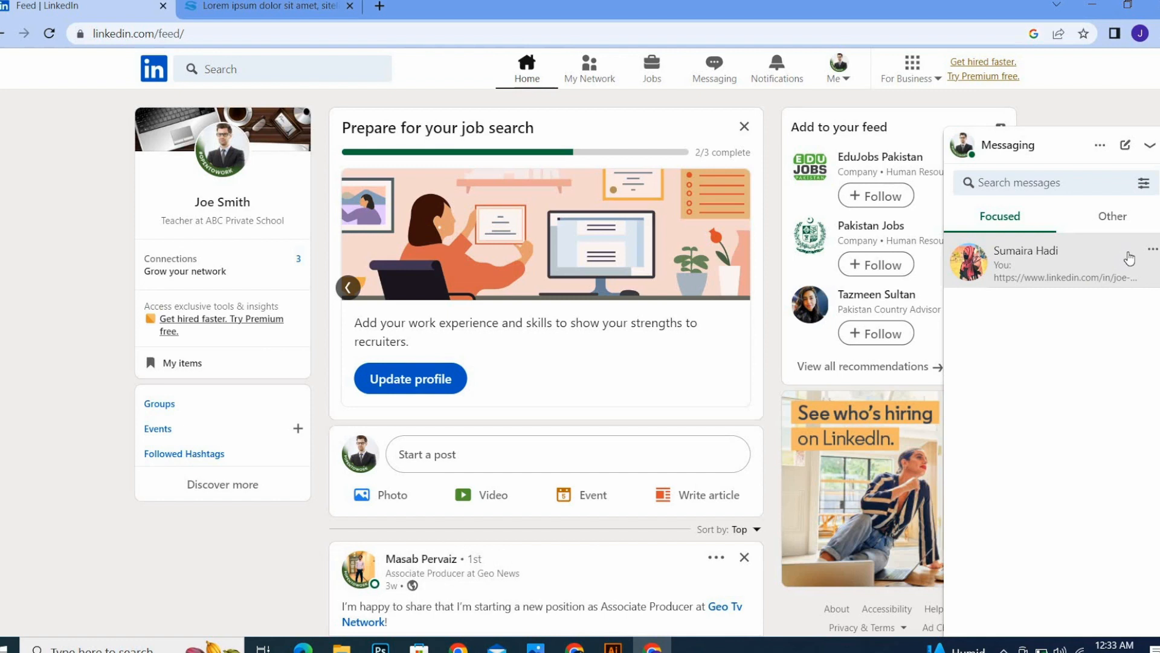
mouse_move(1153, 260)
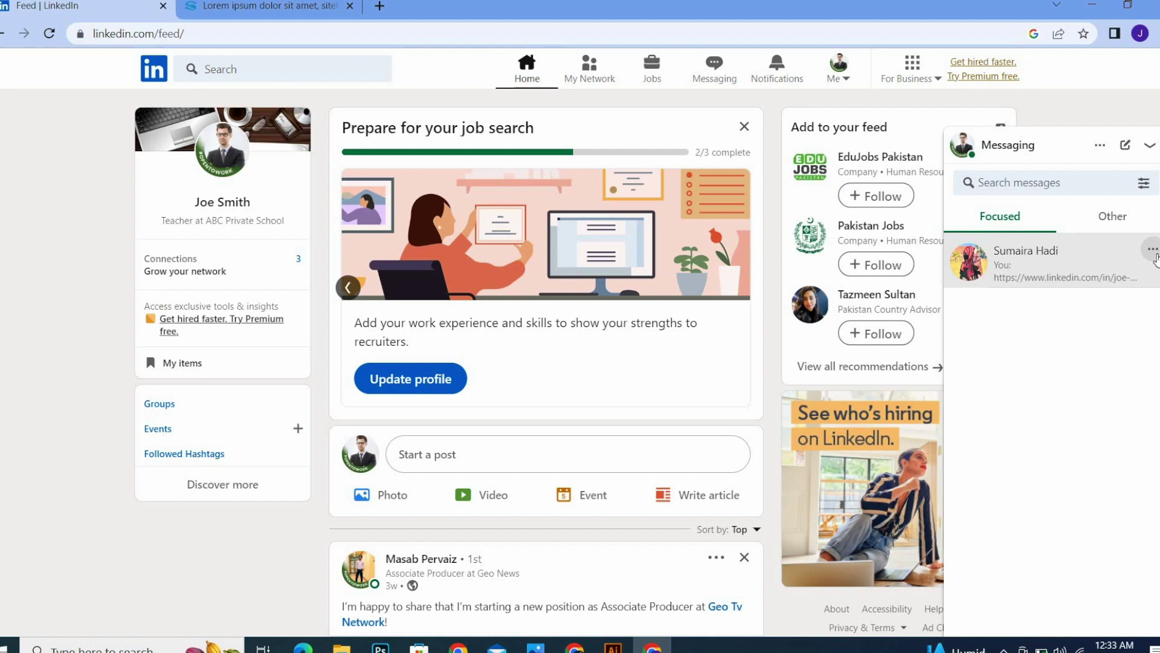
left_click(1152, 249)
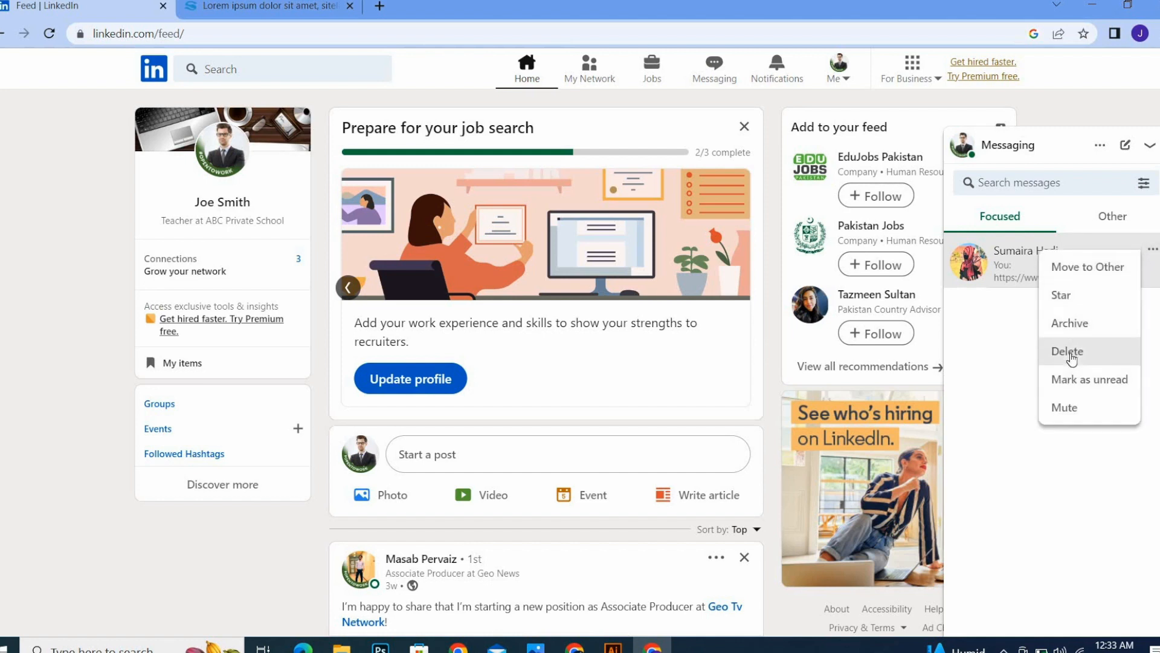
mouse_move(1089, 322)
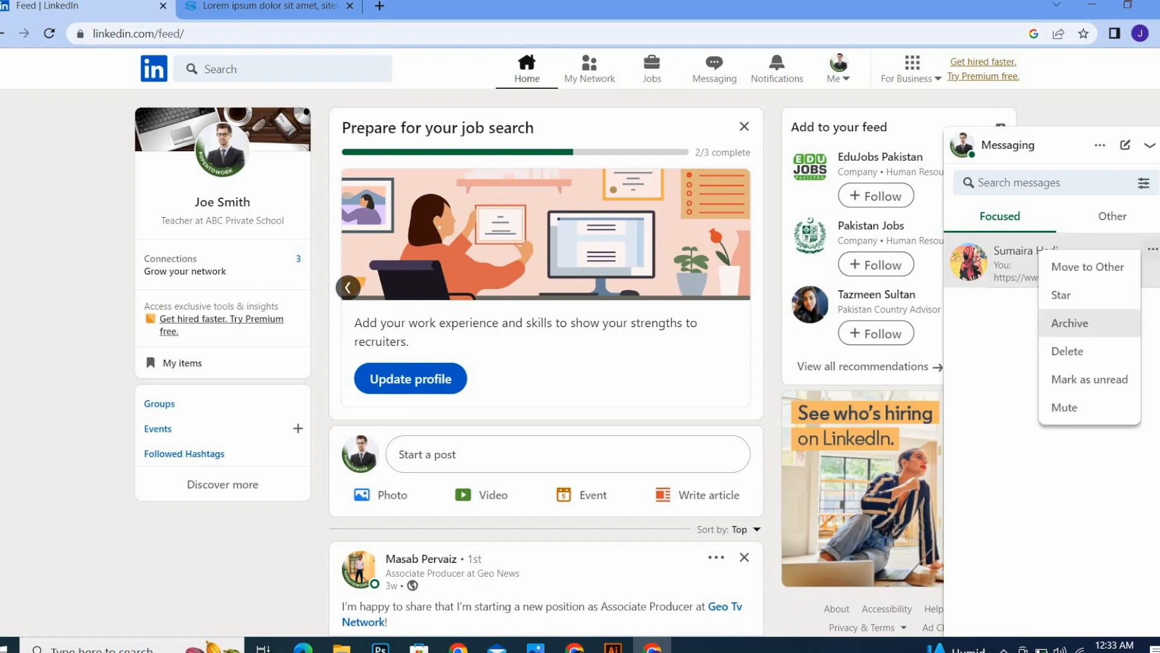
mouse_move(1069, 352)
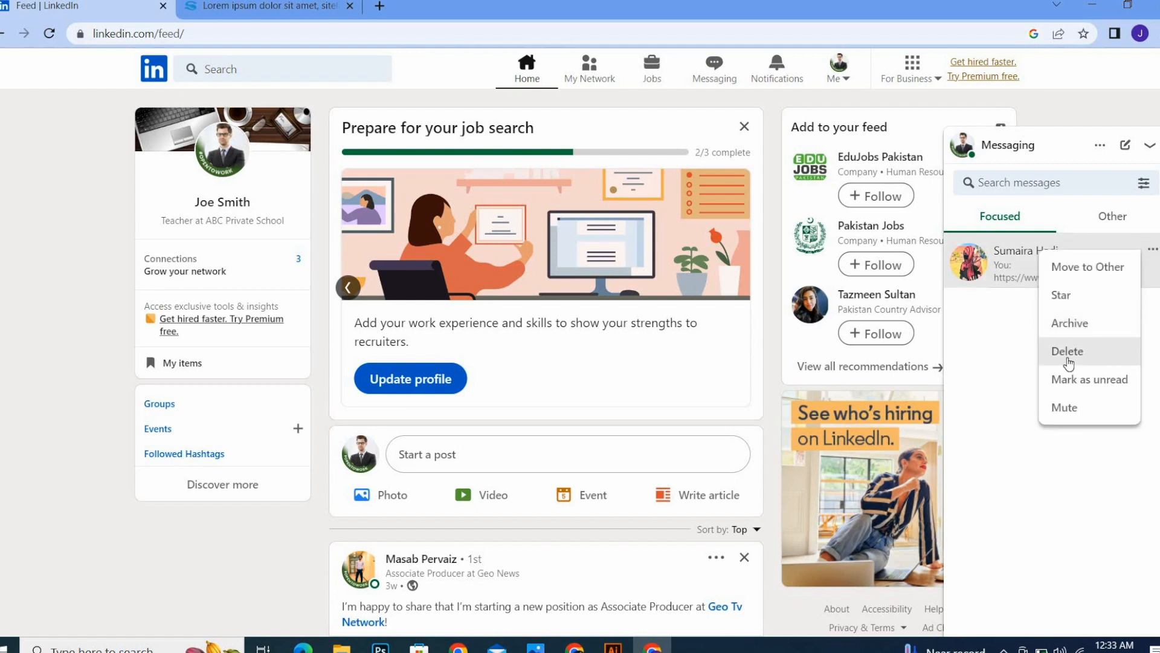
mouse_move(1021, 376)
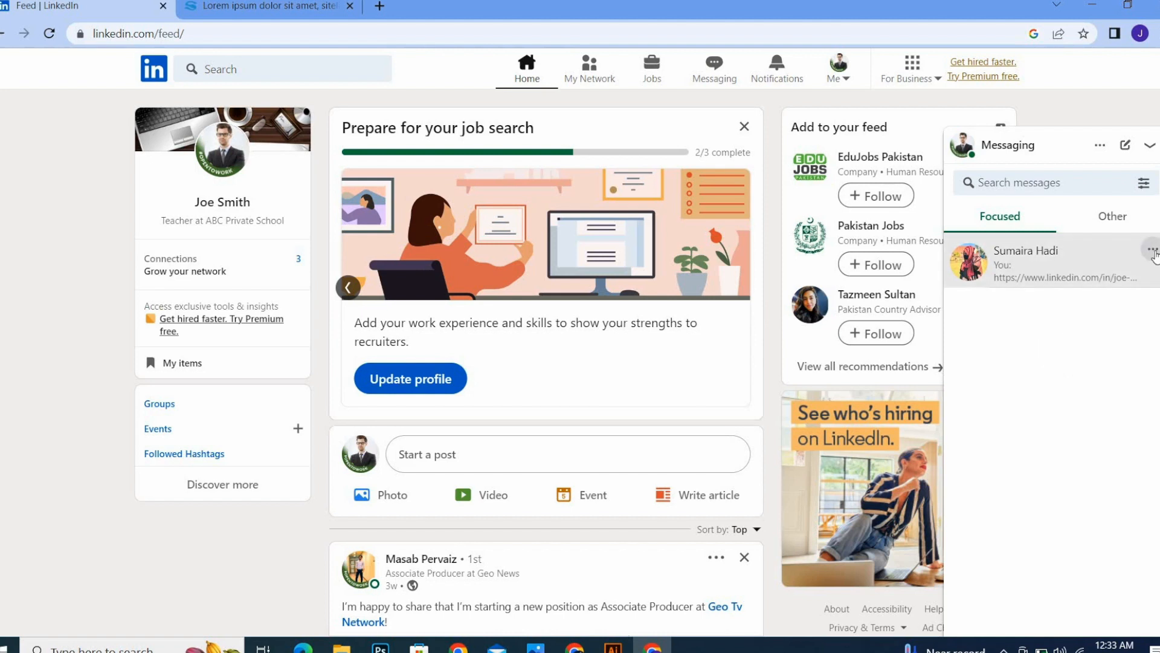
mouse_move(1112, 271)
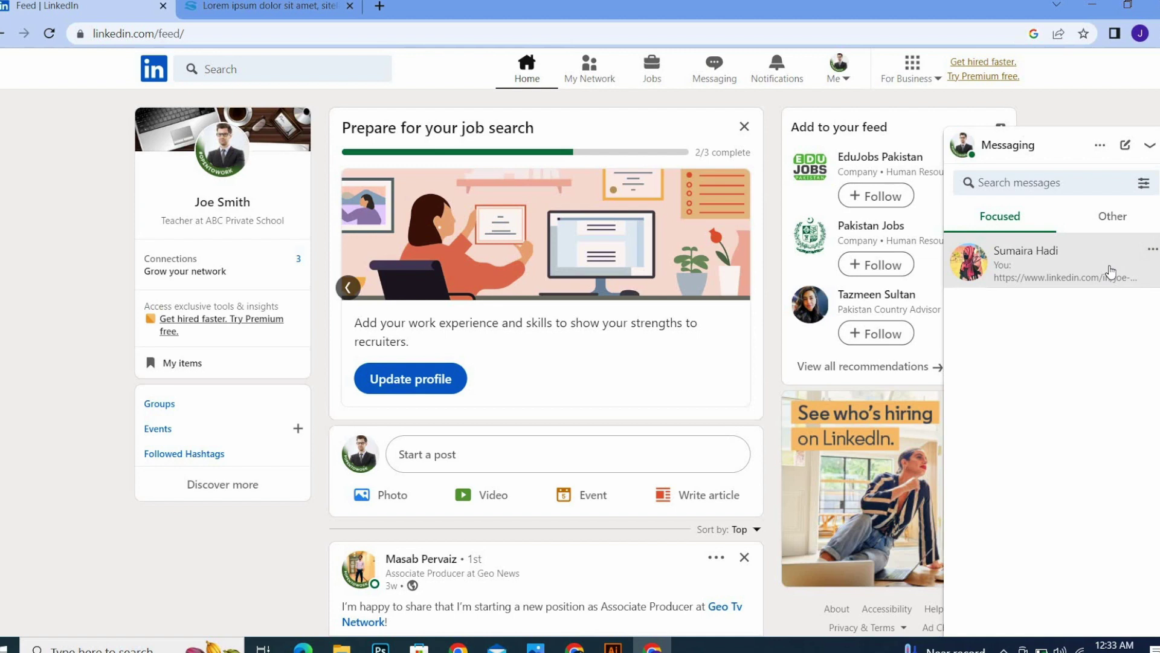
left_click(1026, 263)
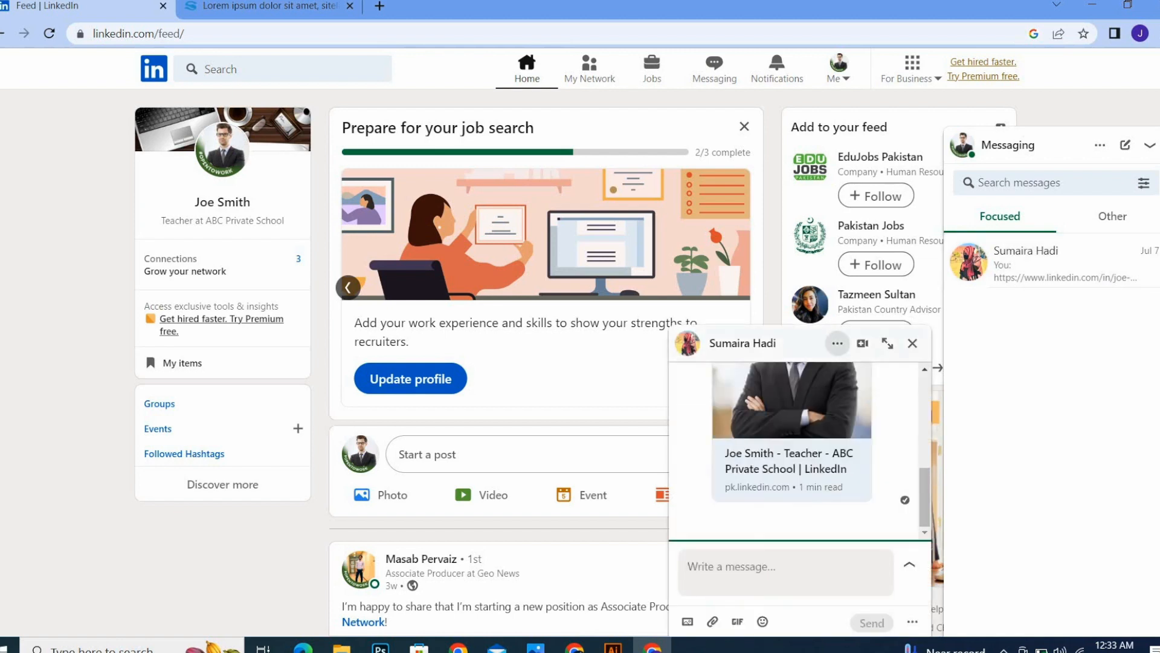
mouse_move(838, 352)
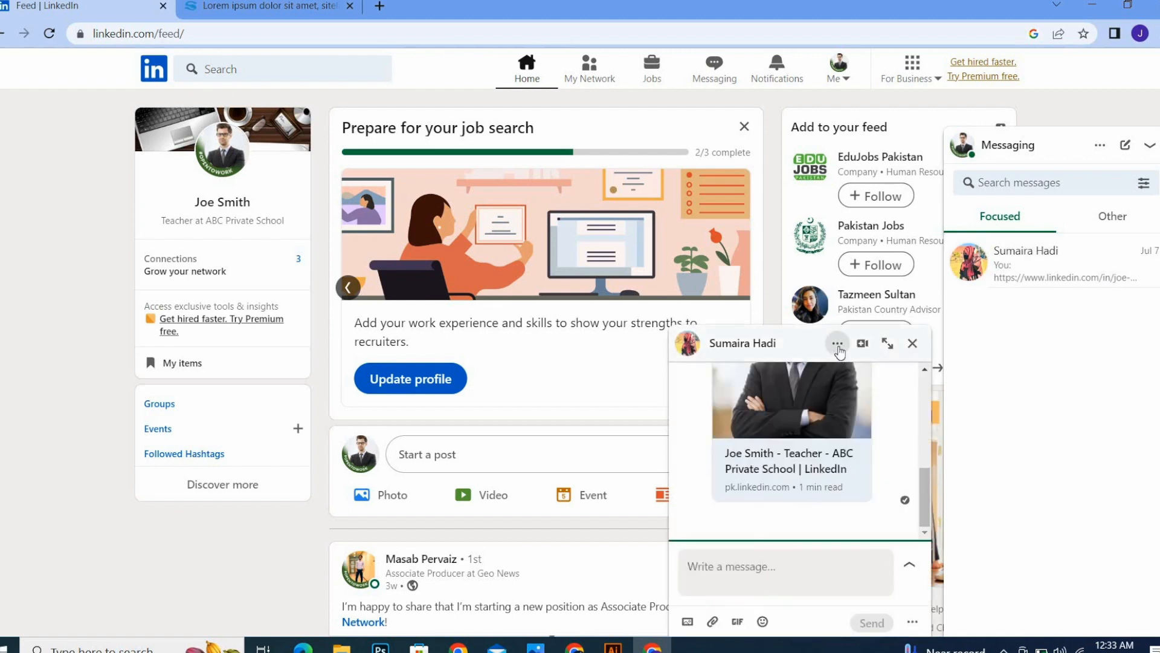
left_click(837, 343)
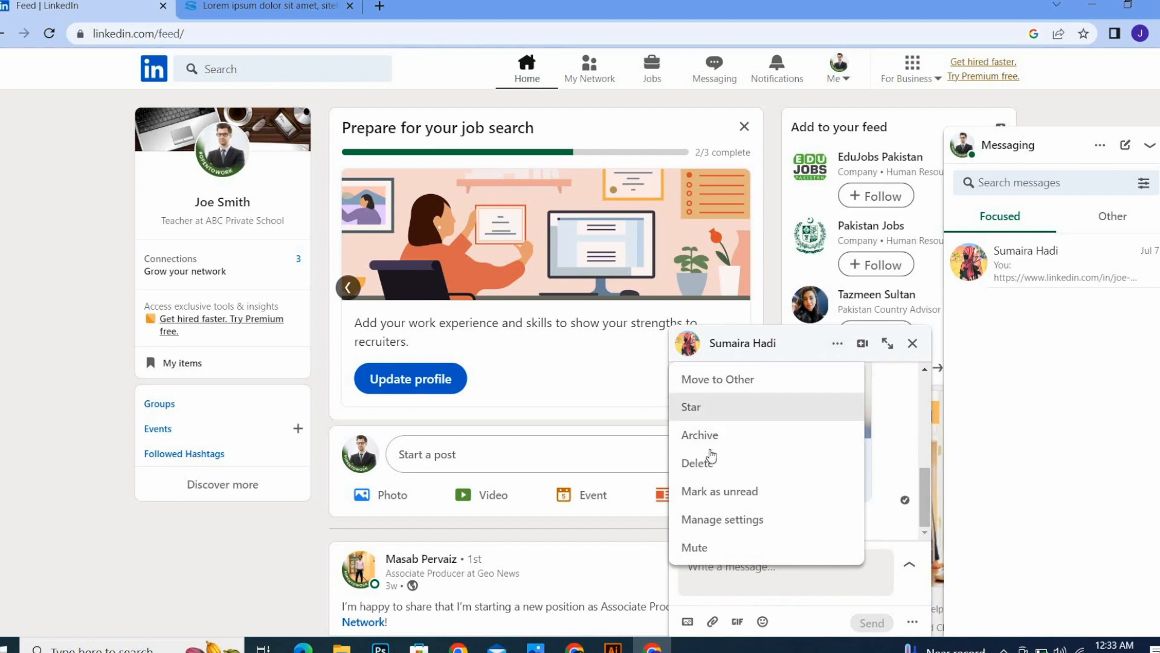
mouse_move(703, 470)
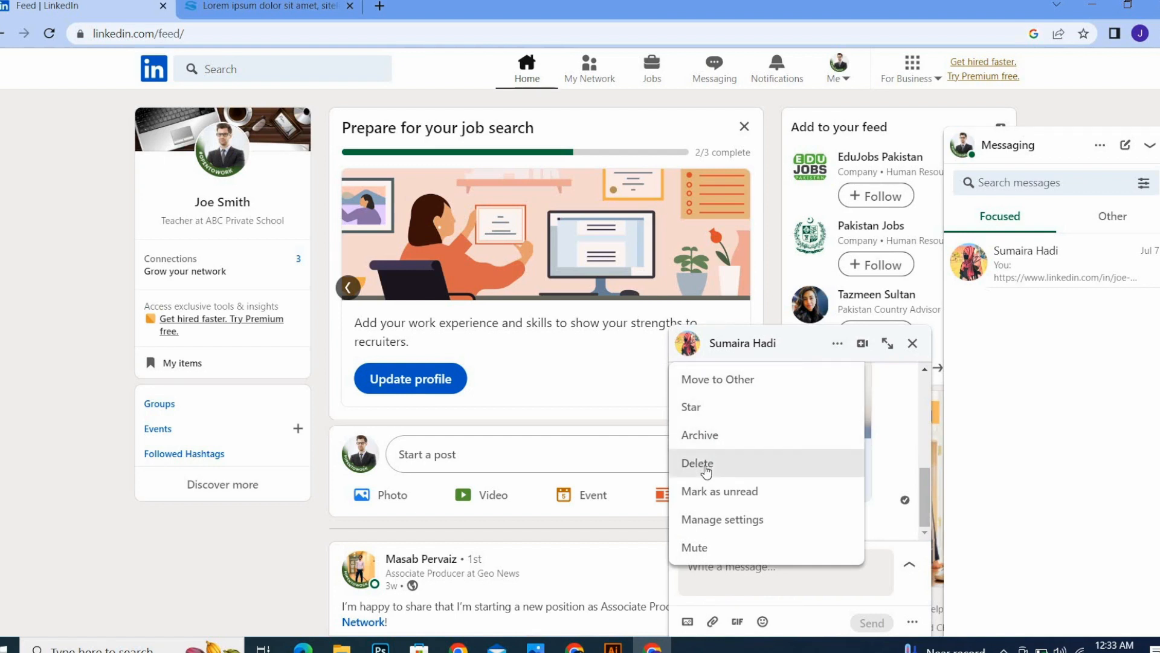
left_click(696, 464)
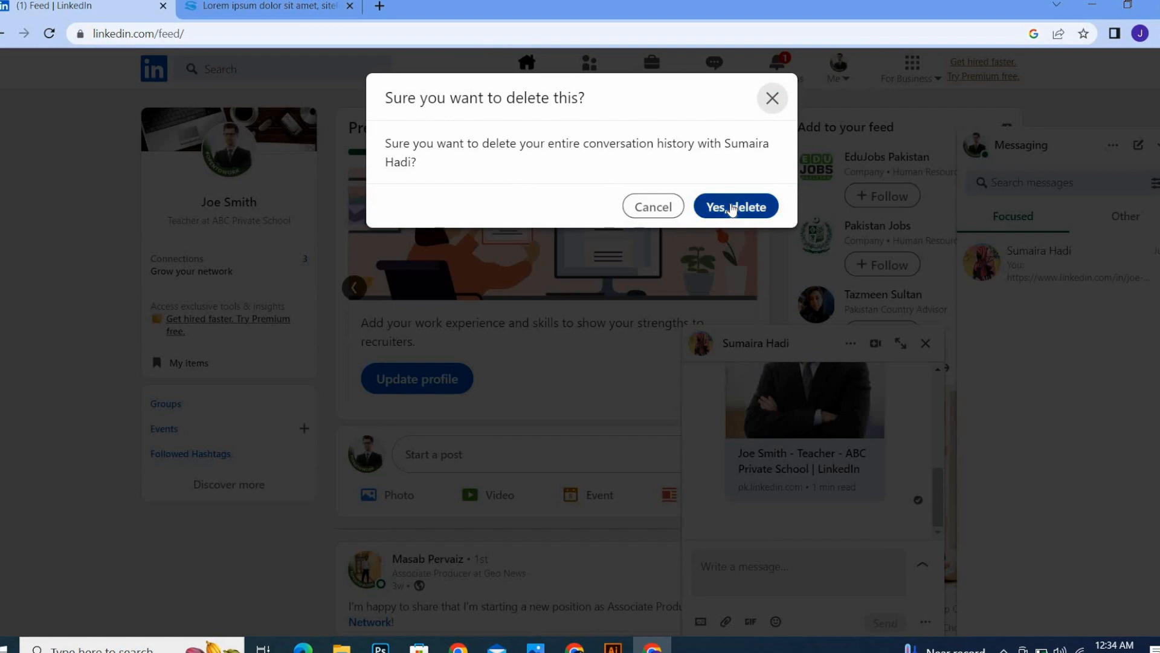
Confirm 'Yes, delete' so the inbox shows 'No messages yet', then collapse Messaging
left_click(735, 207)
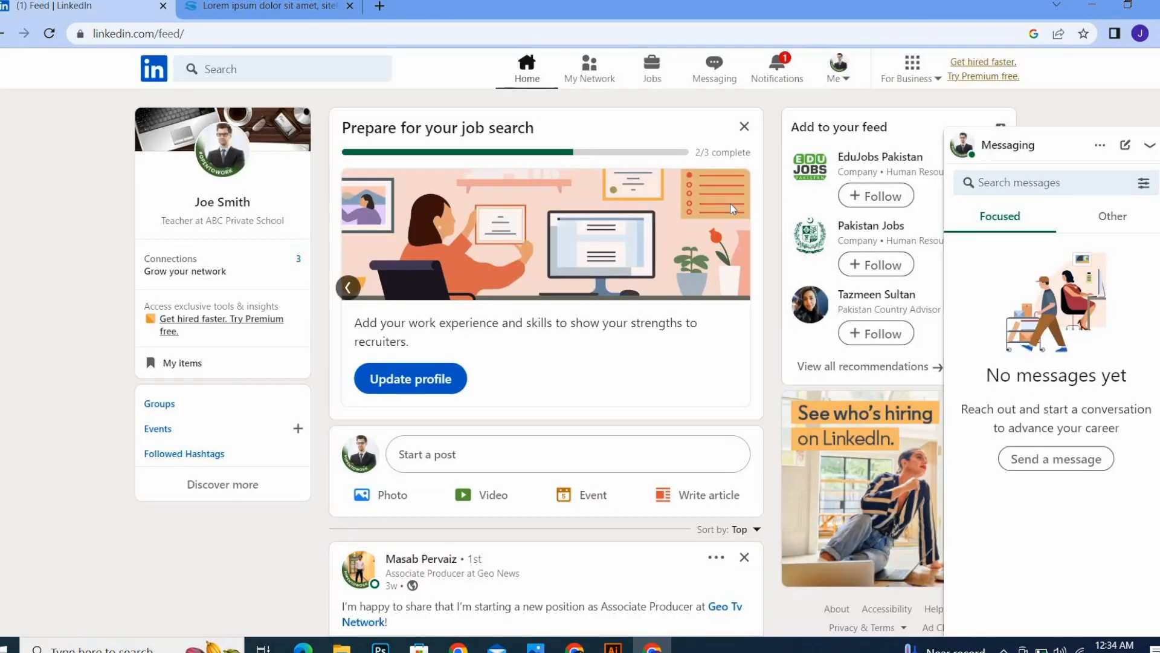
mouse_move(1061, 358)
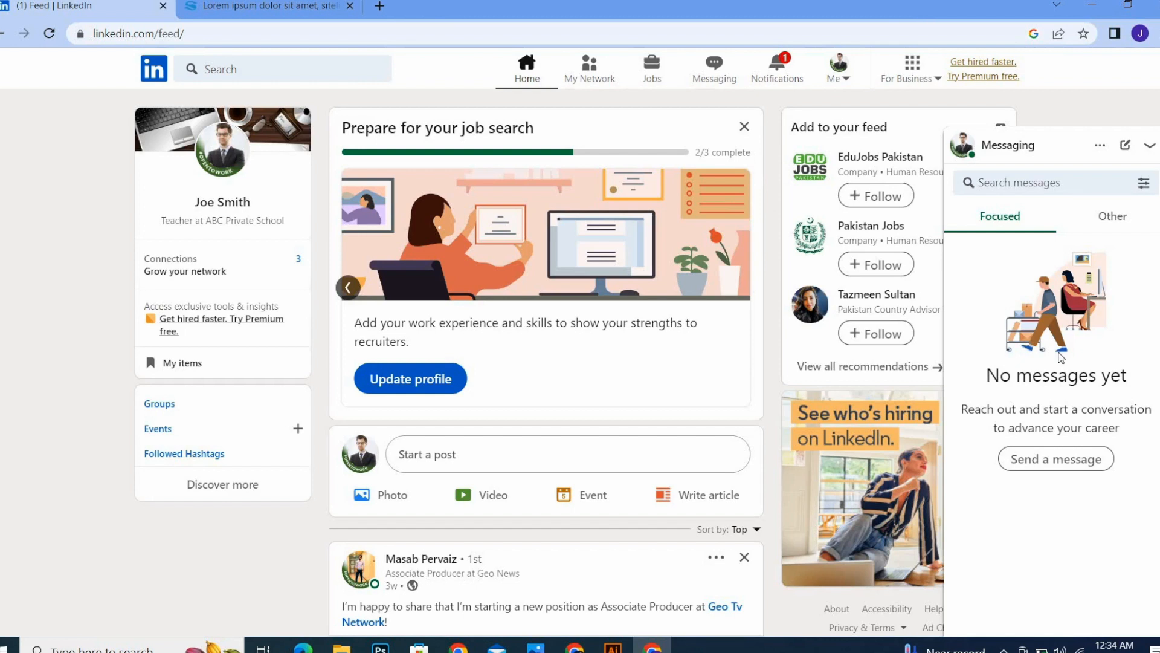
left_click(1149, 145)
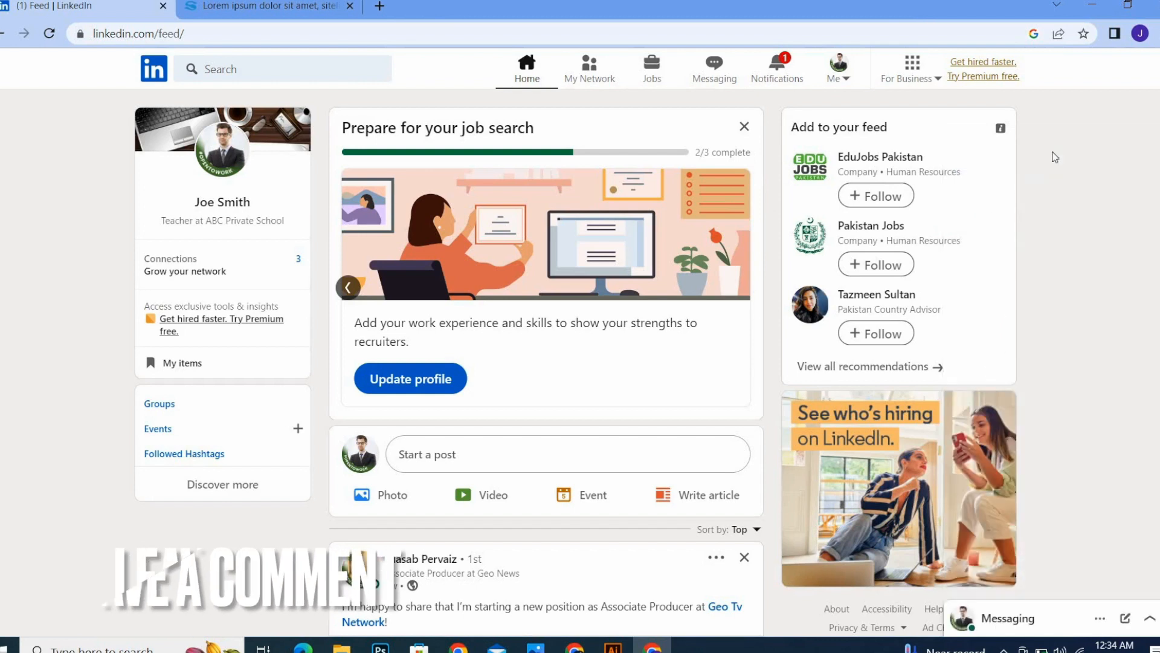